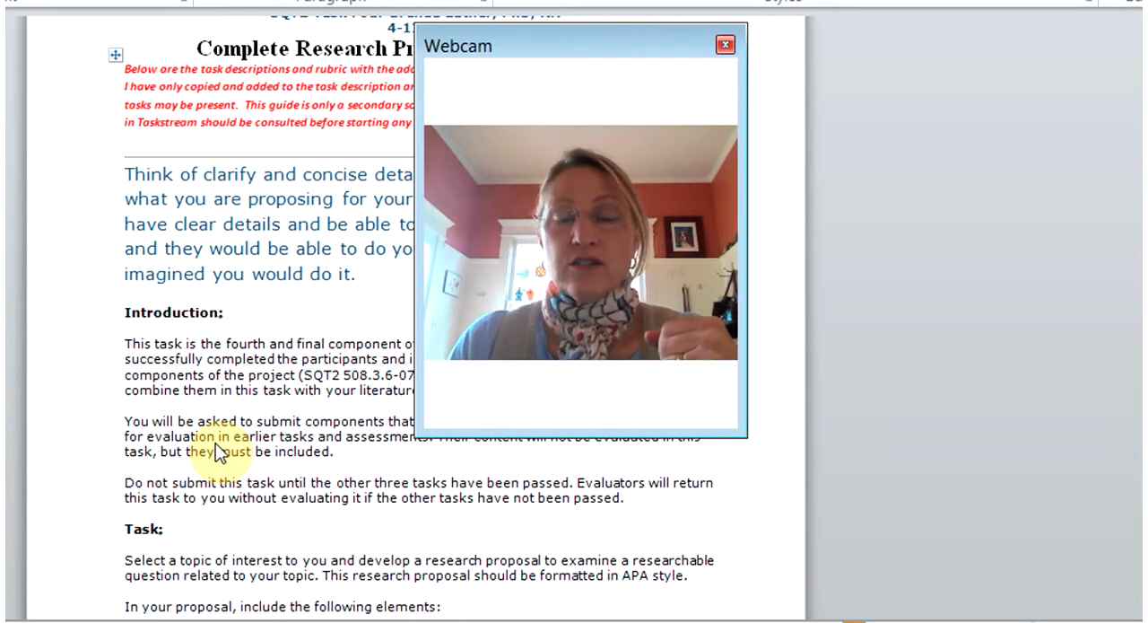
mouse_move(481, 161)
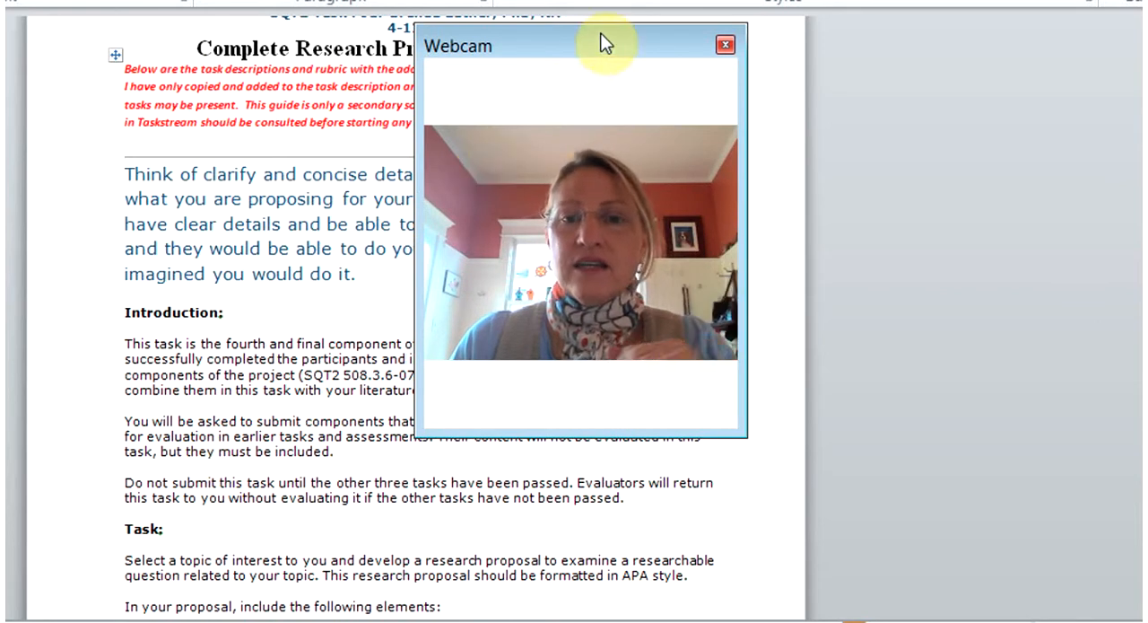
Step: Scroll down to section A, Abstract, with its red guidance and headings Background through Implications for Nursing
left_click_drag(605, 43, 978, 74)
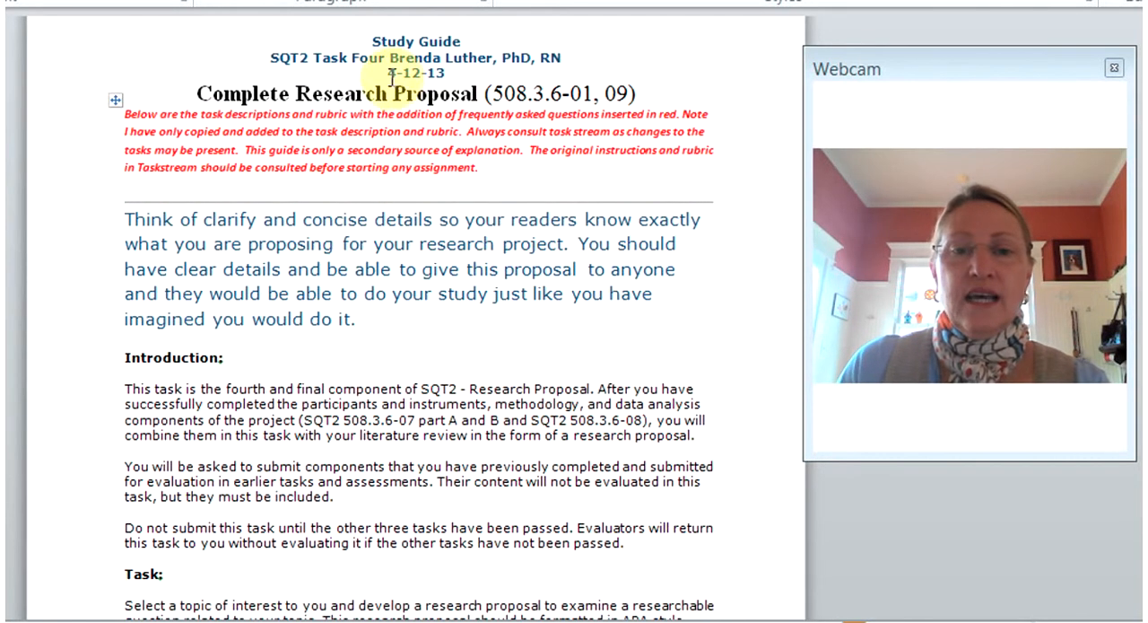
mouse_move(492, 189)
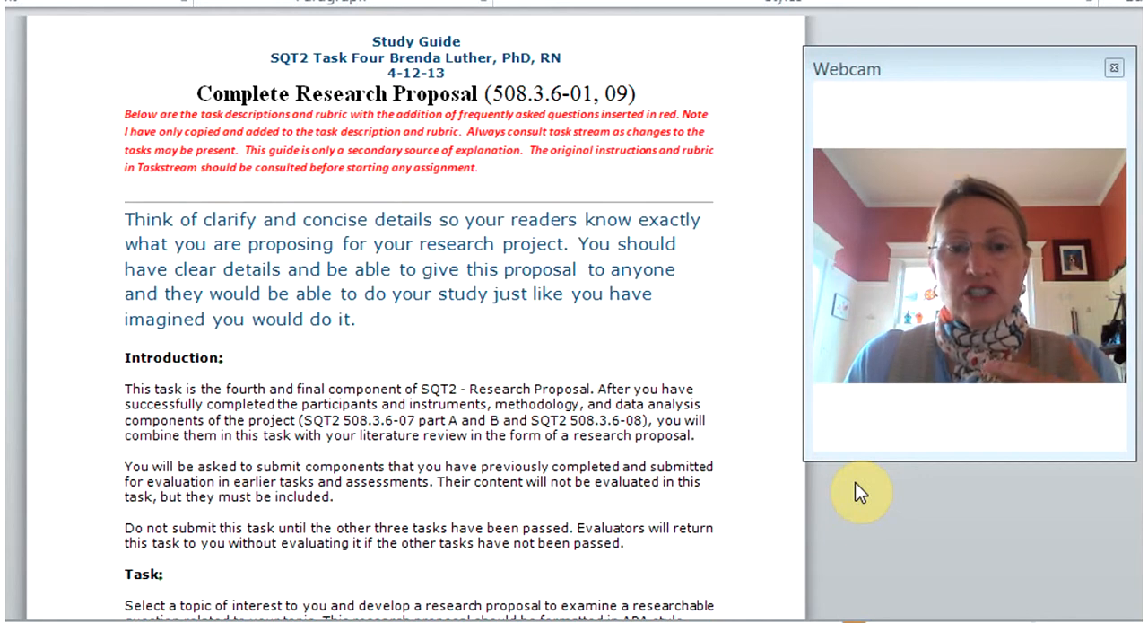
scroll("down", 3)
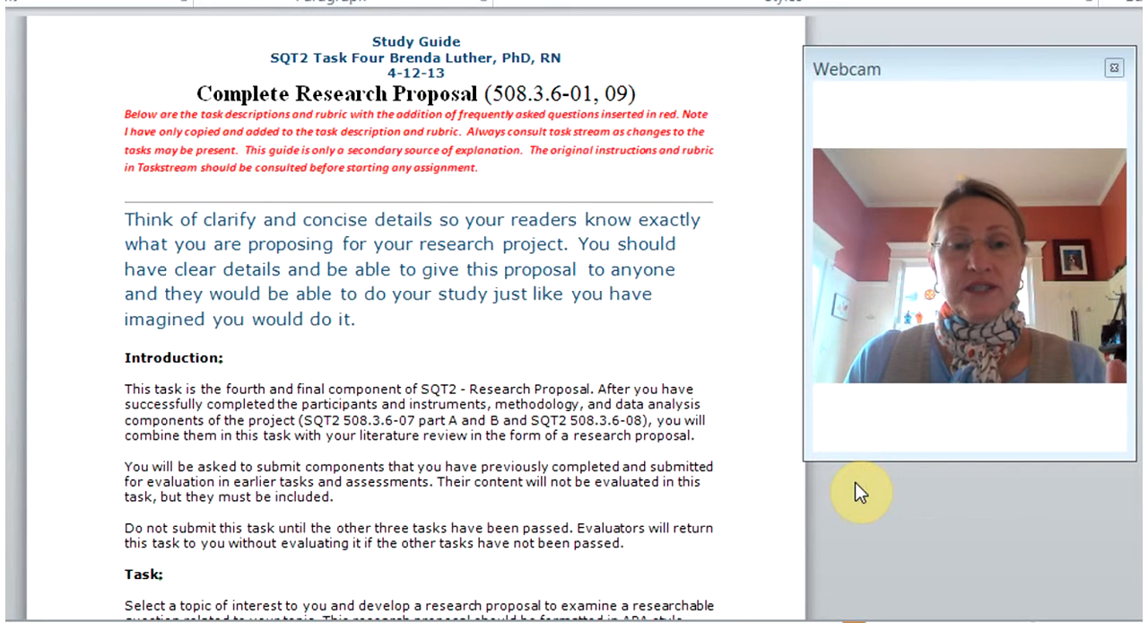
scroll("down", 3)
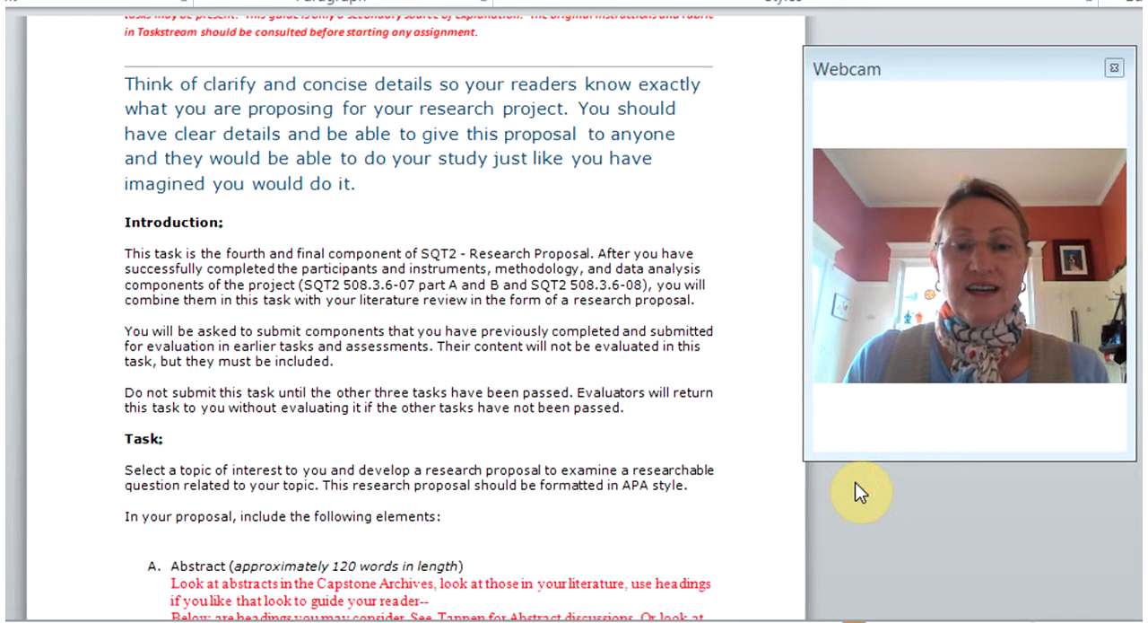
scroll("down", 3)
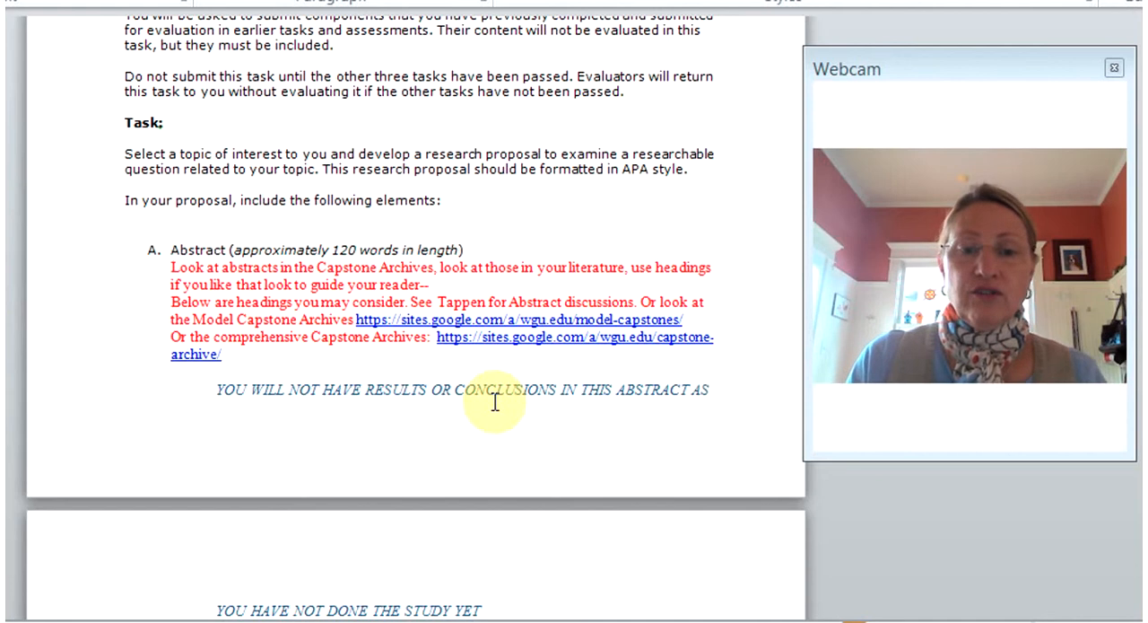
scroll("down", 3)
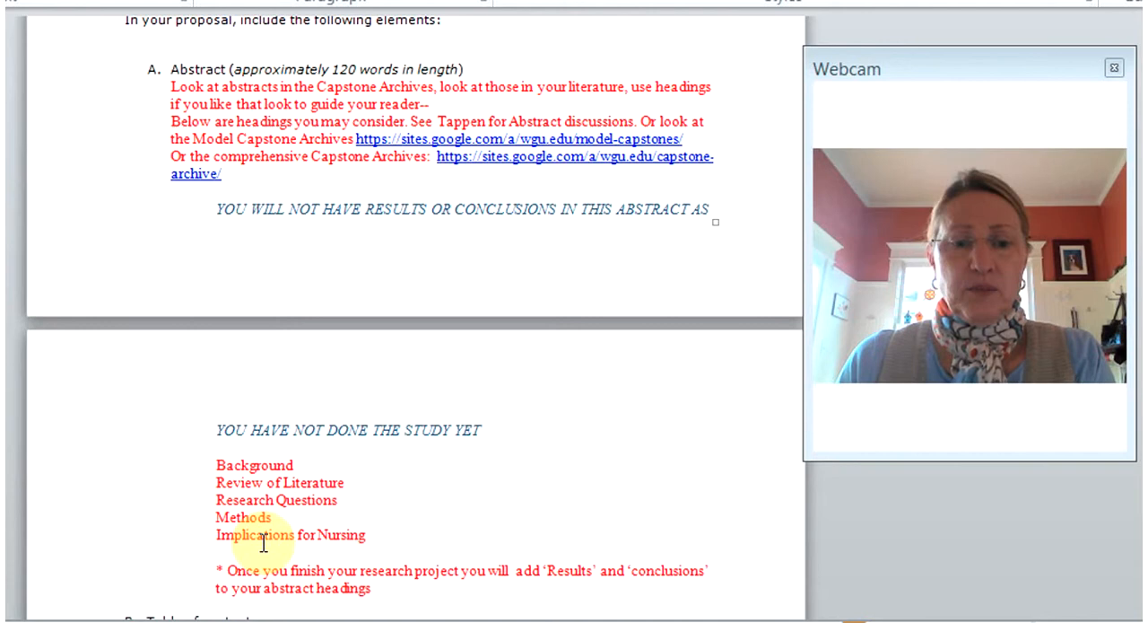
Step: Scroll through Table of Contents, Introduction and Previously evaluated components listing SKT2 and SQT2 parts
scroll("down", 3)
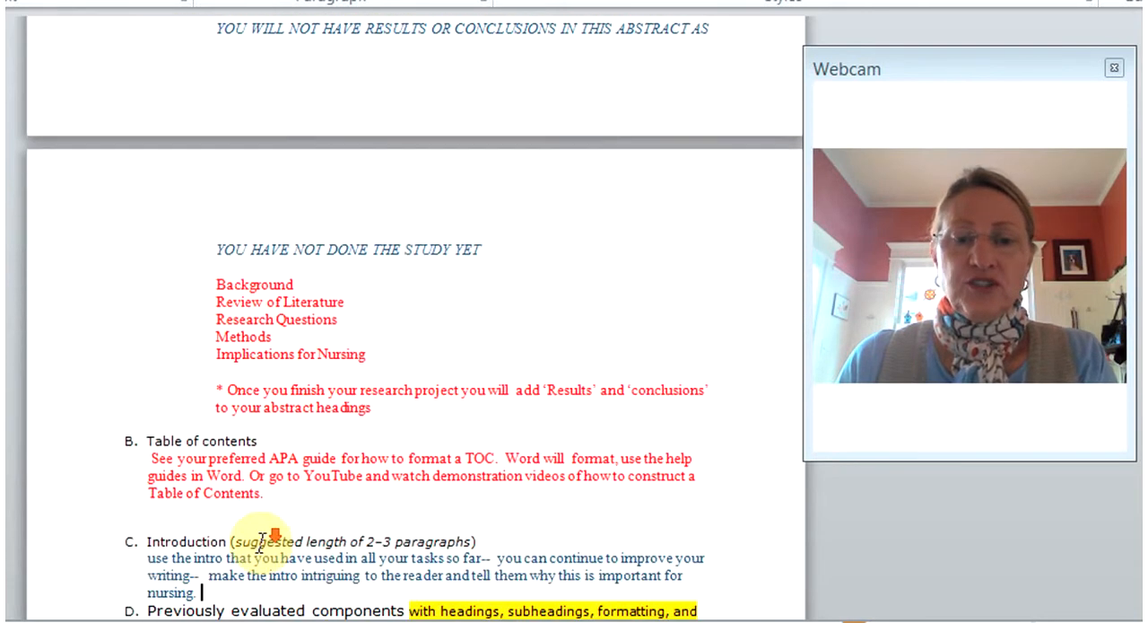
scroll("down", 3)
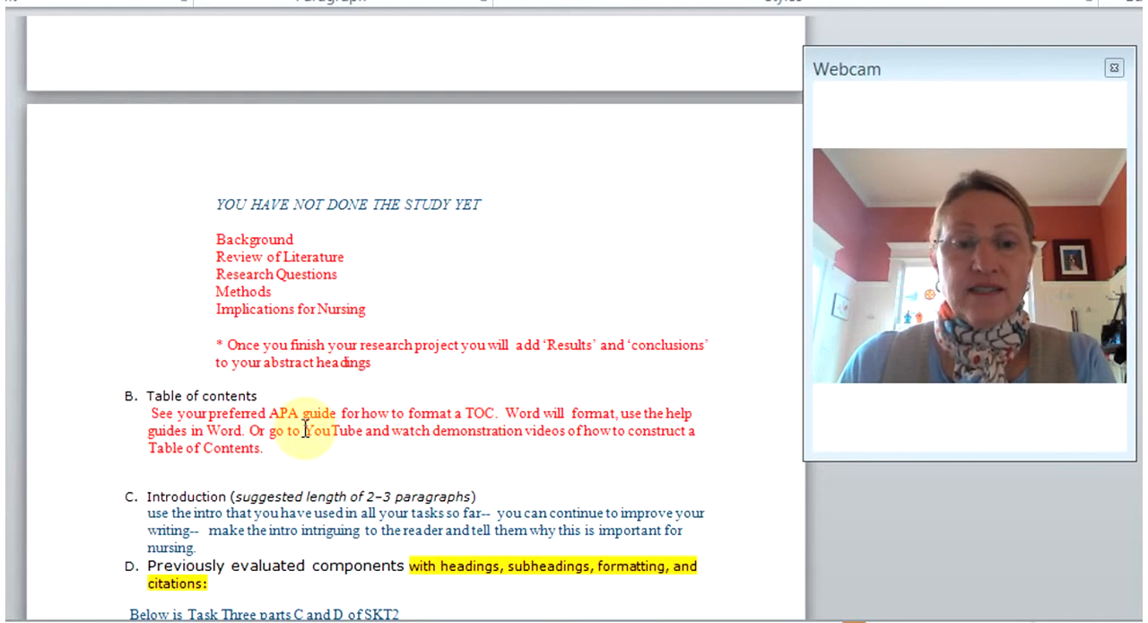
scroll("down", 3)
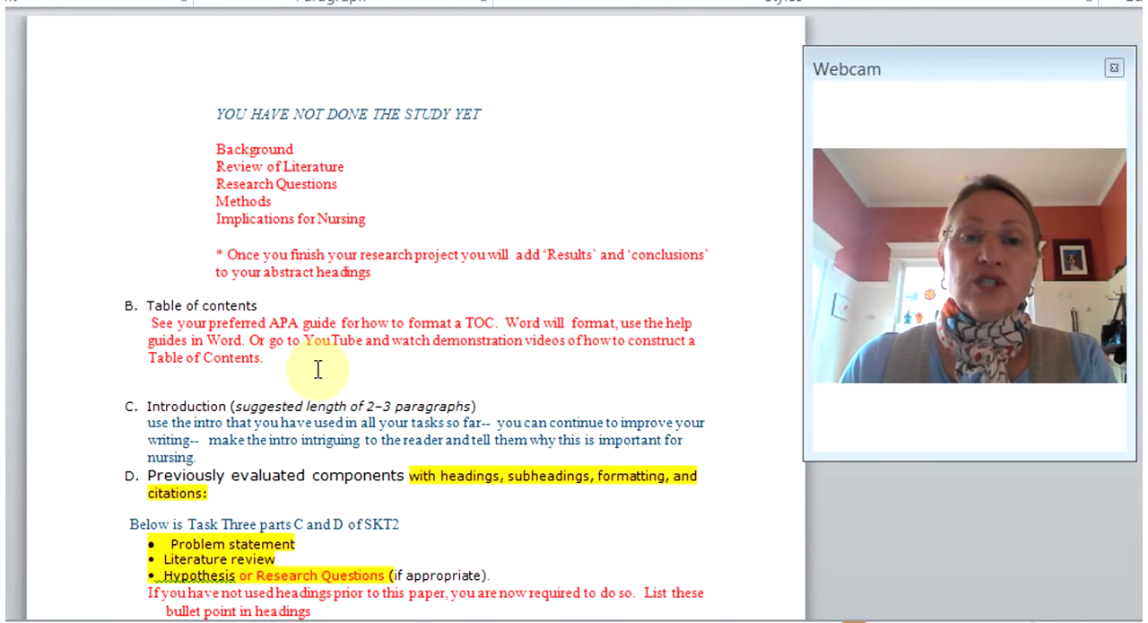
scroll("down", 3)
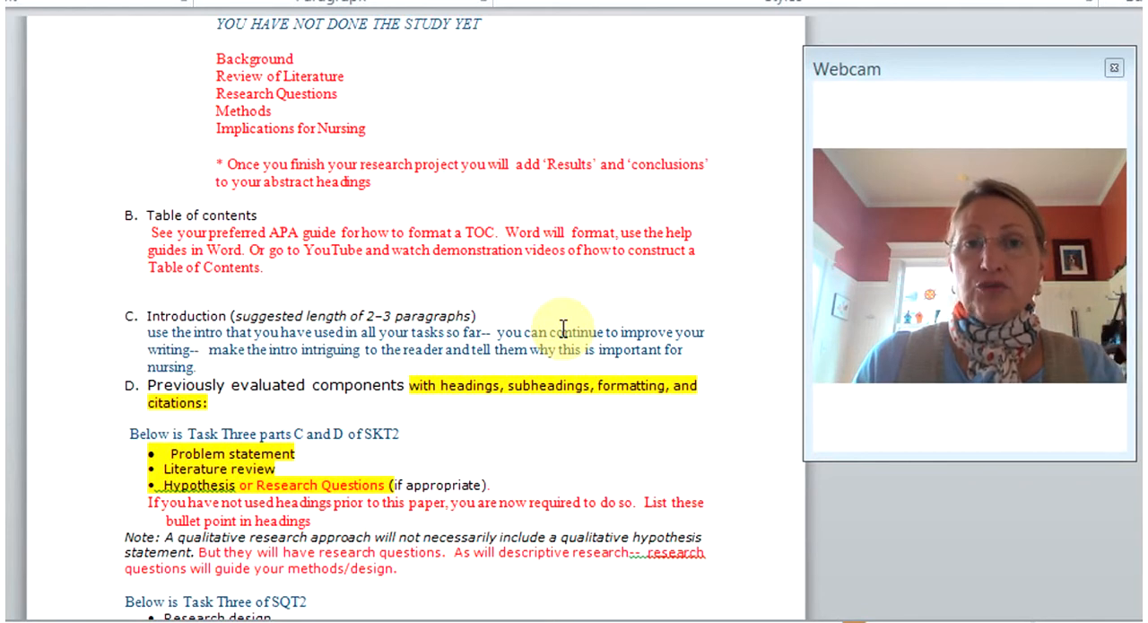
left_click(143, 316)
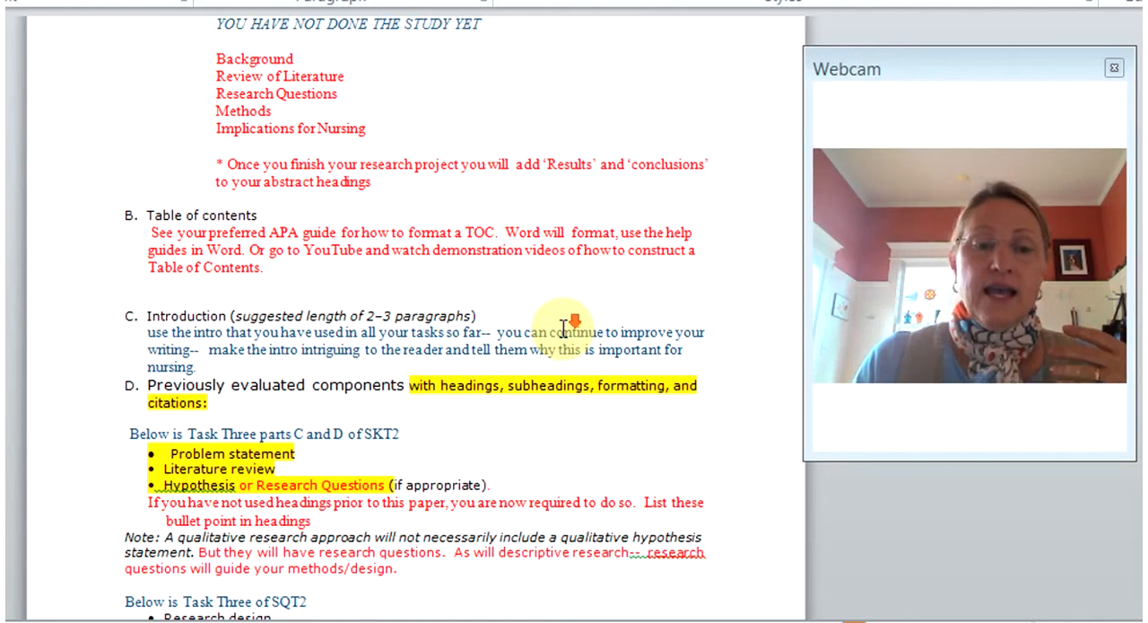
scroll("down", 3)
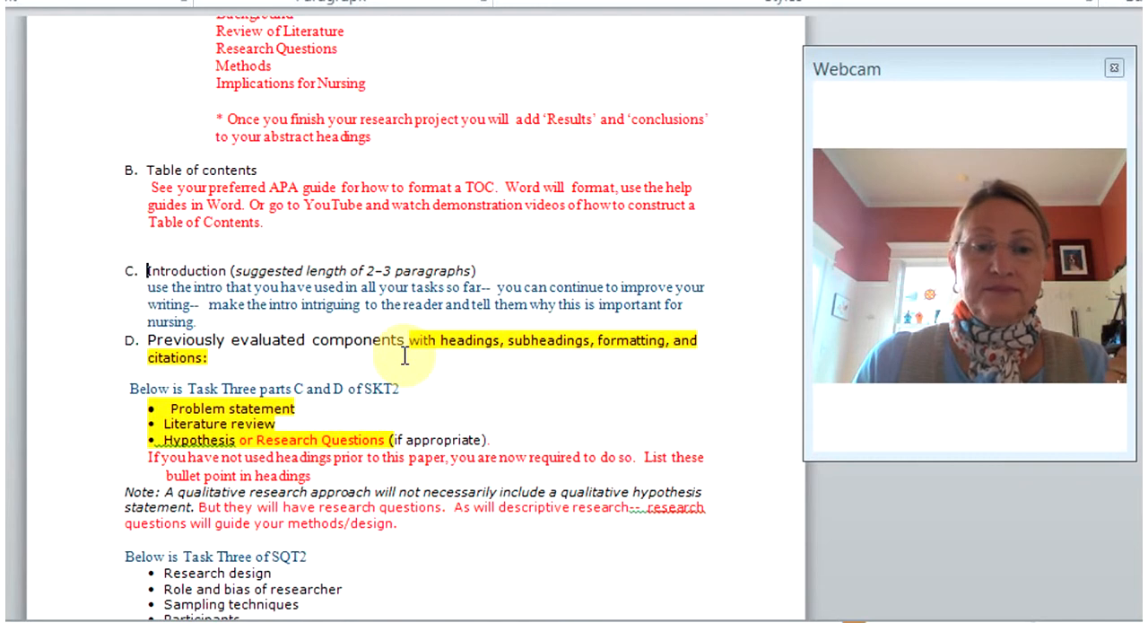
Step: Scroll past the full SQT2 Task Three bullet list to section E, Conclusion
scroll("down", 3)
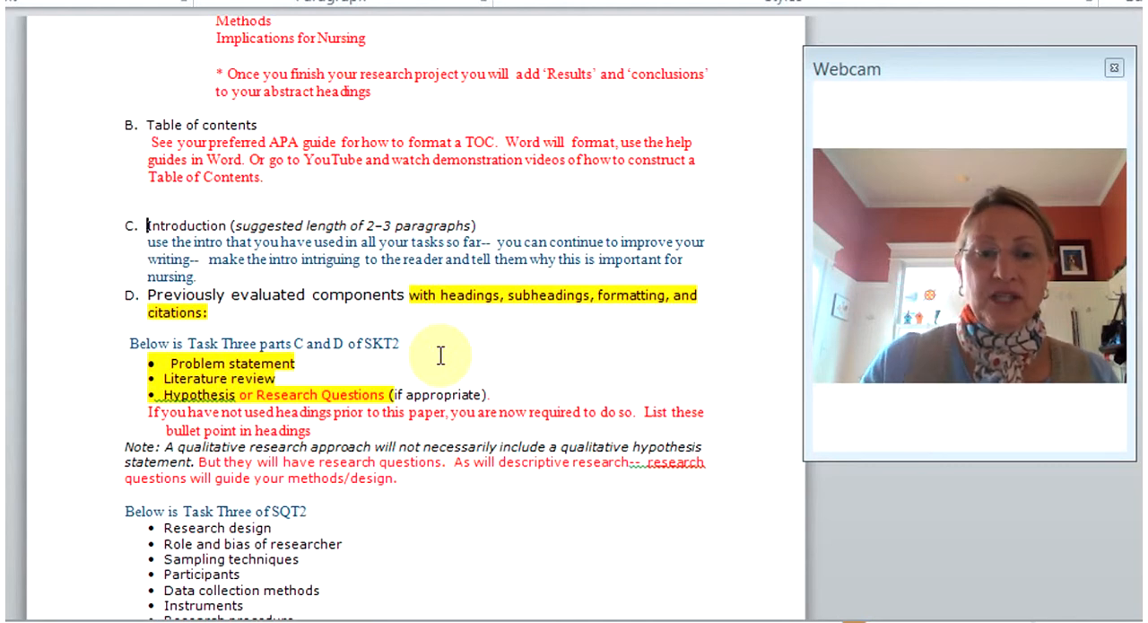
scroll("down", 3)
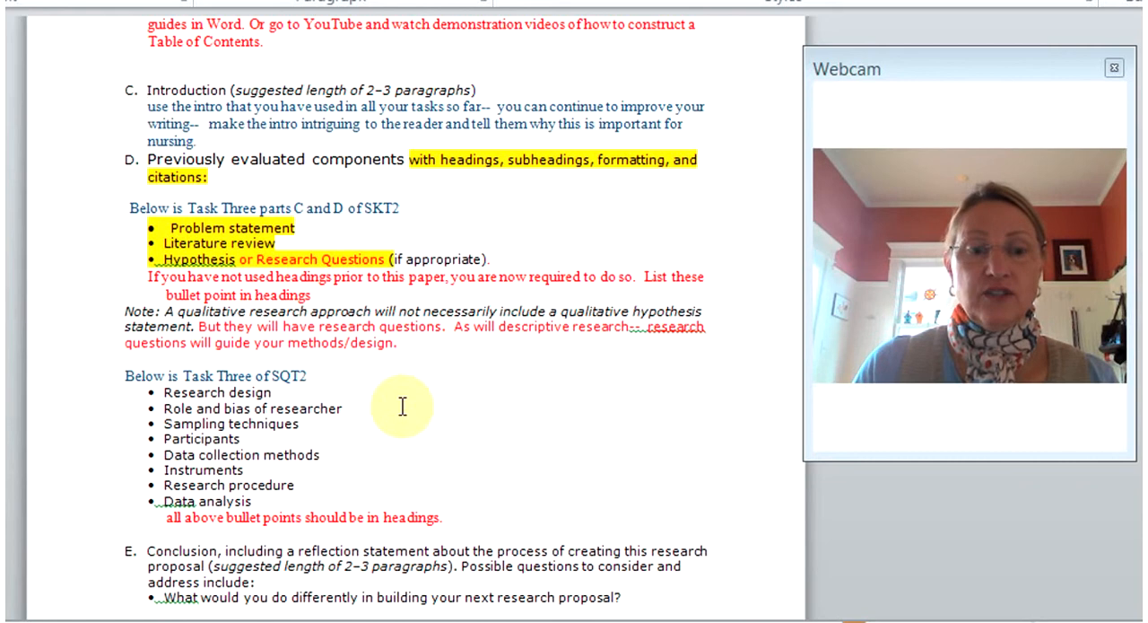
scroll("down", 3)
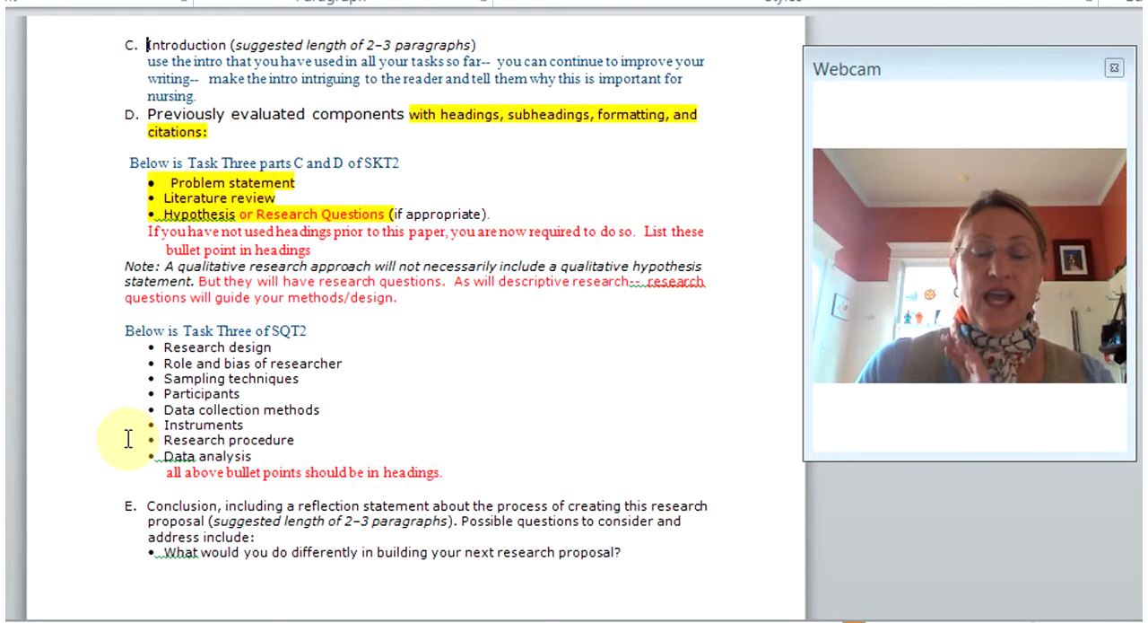
scroll("down", 3)
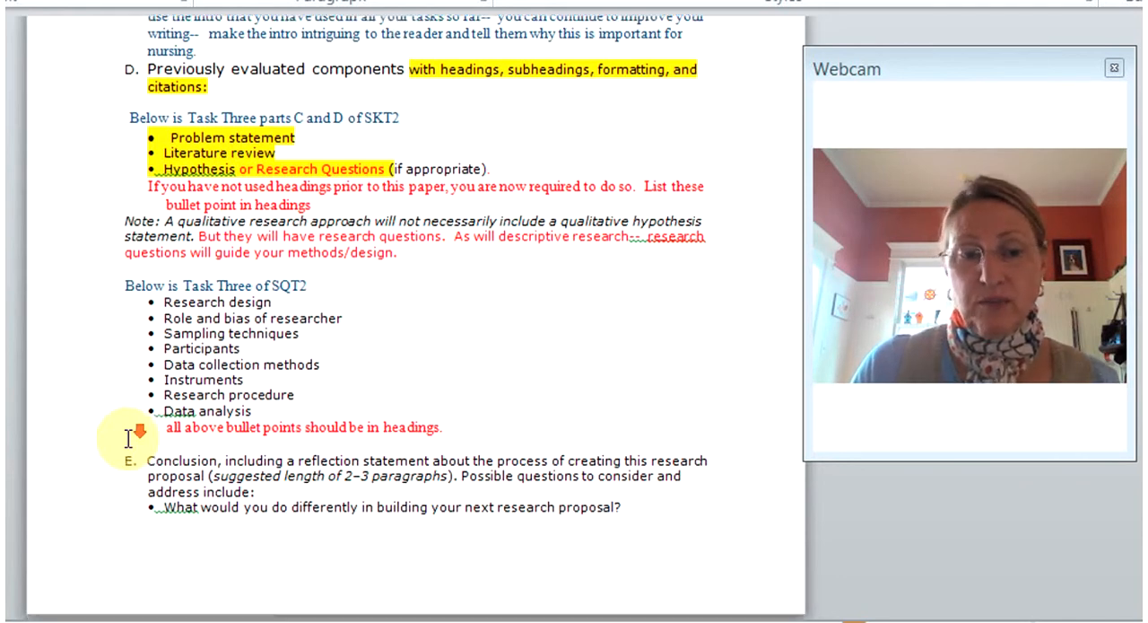
Step: Scroll past the page break to sections F and G on the data appendix and APA citations
scroll("down", 3)
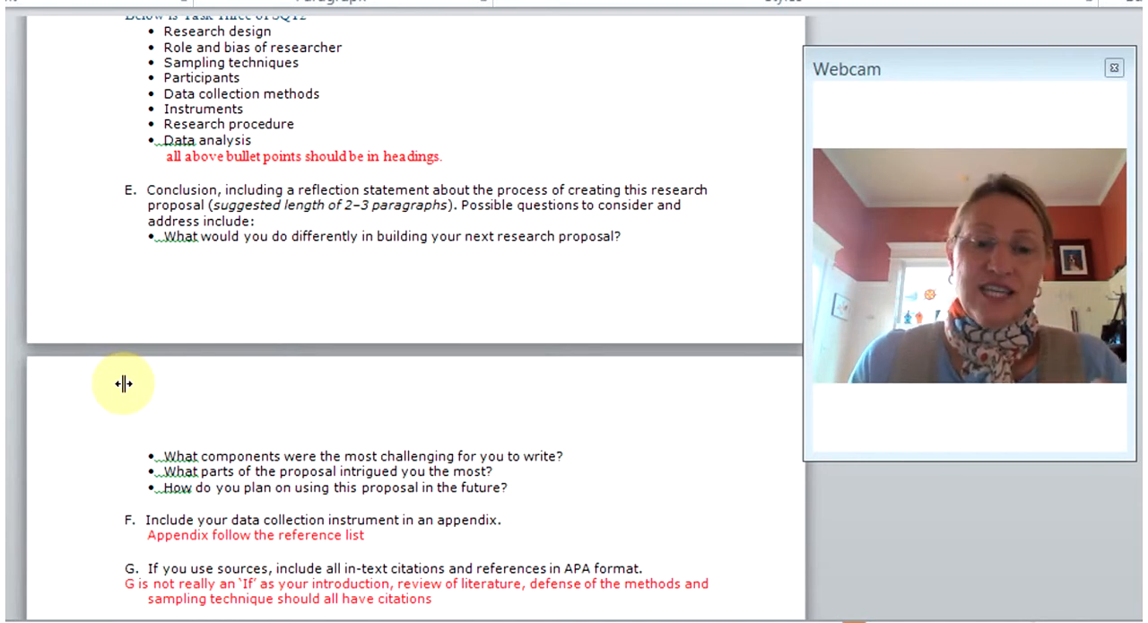
Step: Scroll to the document's end, showing red notes on capstone reuse and IRB approval
scroll("down", 3)
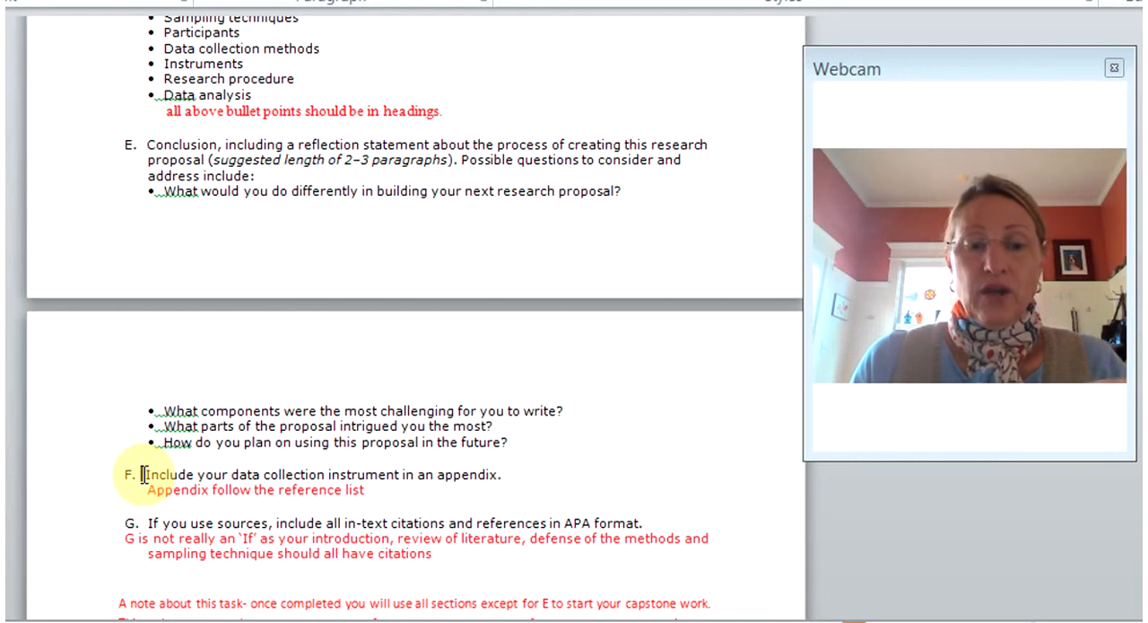
scroll("down", 3)
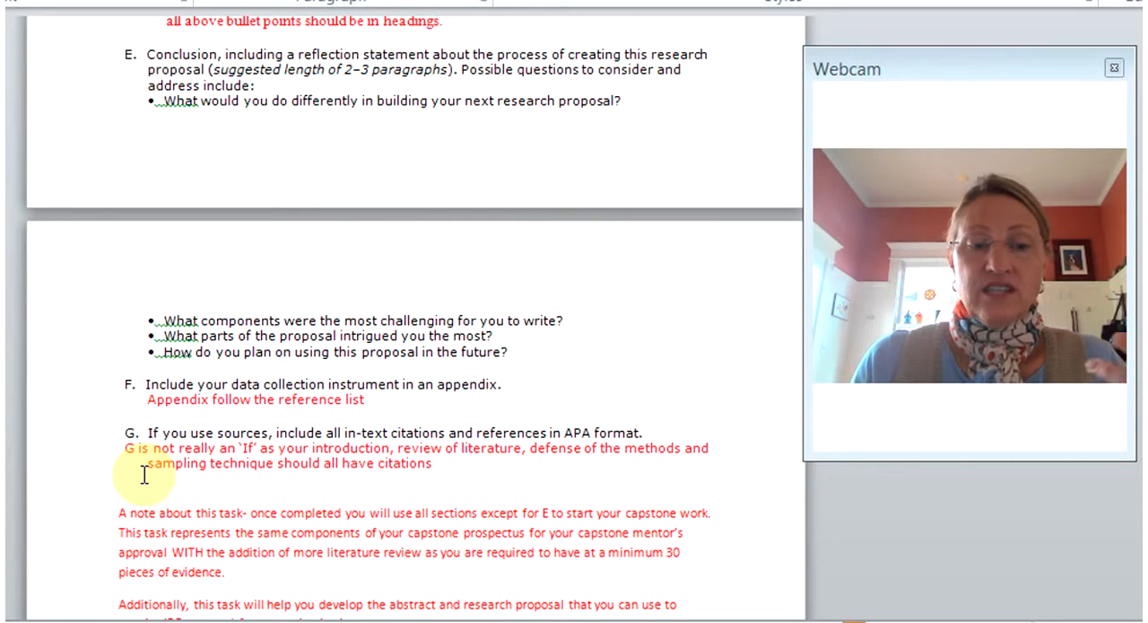
left_click(142, 385)
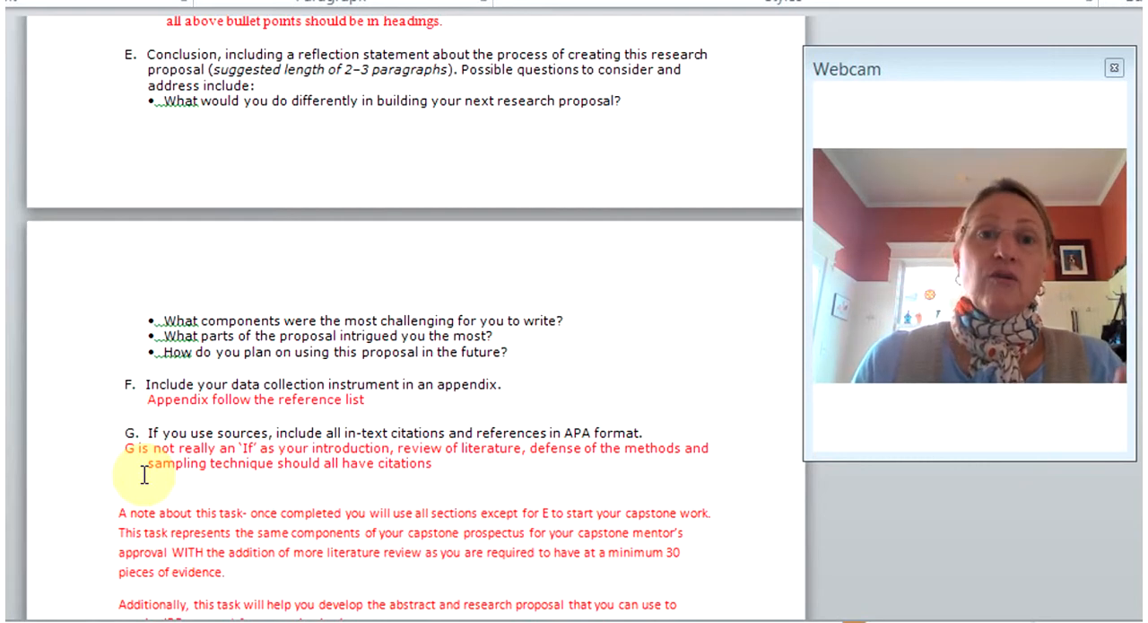
scroll("down", 3)
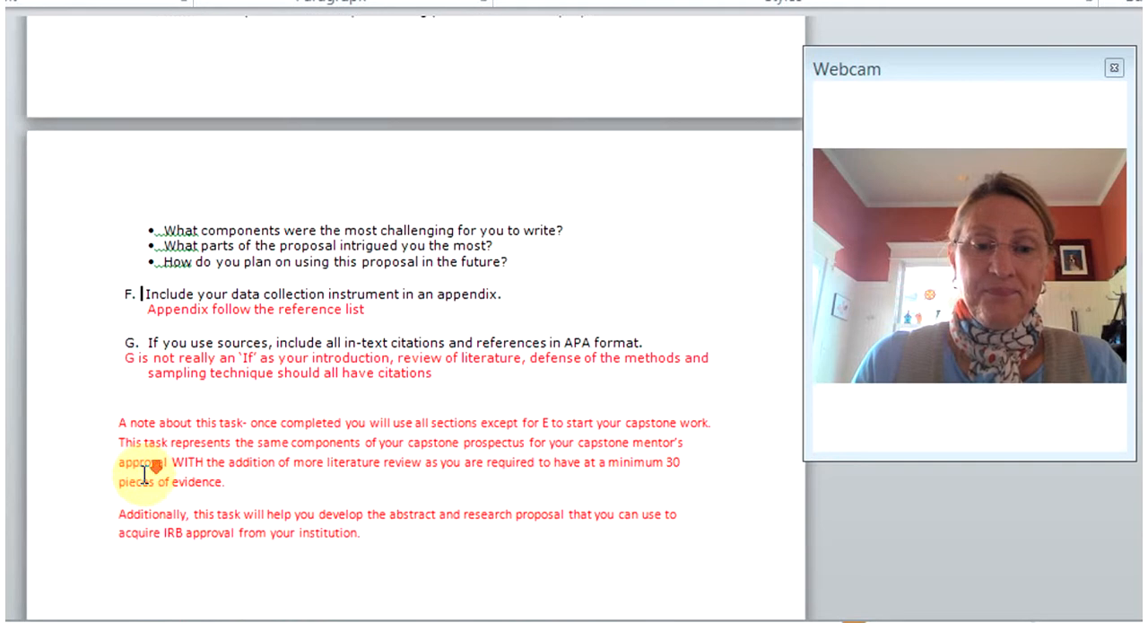